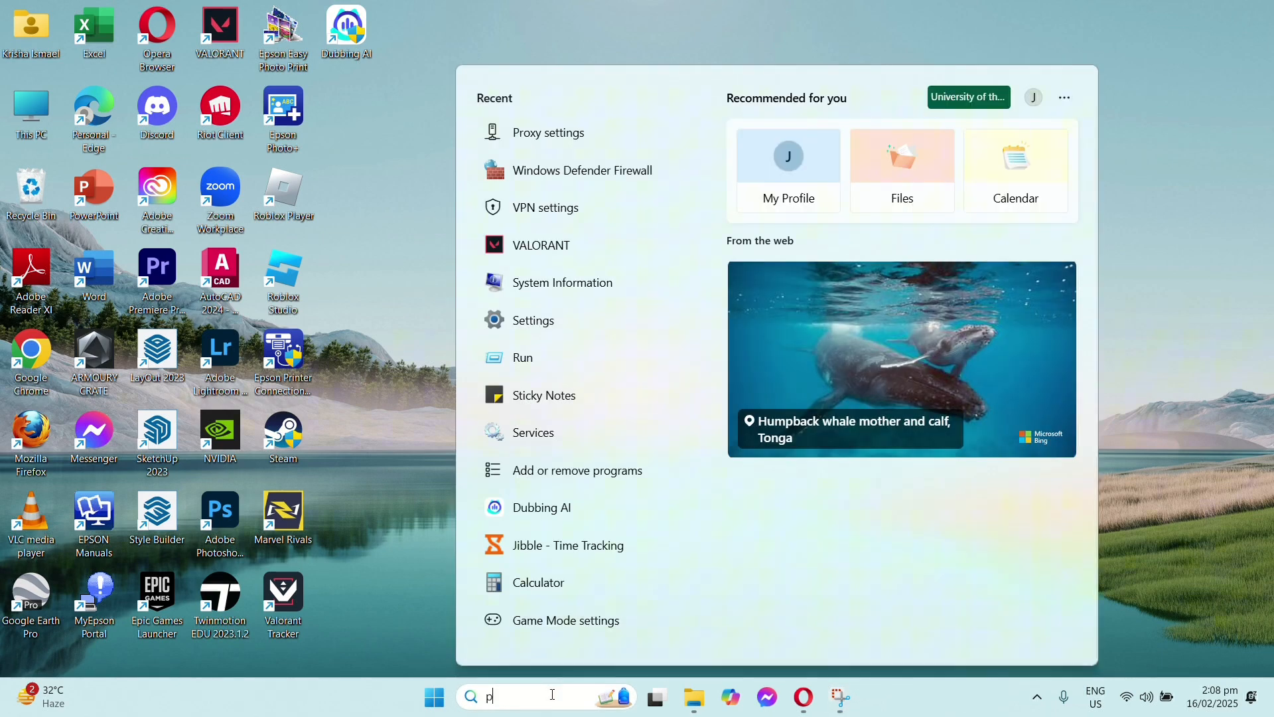
# Step: Search 'proxy' in Start and bring up the Proxy settings page to confirm no manual proxy is on
pyautogui.write('roxy')
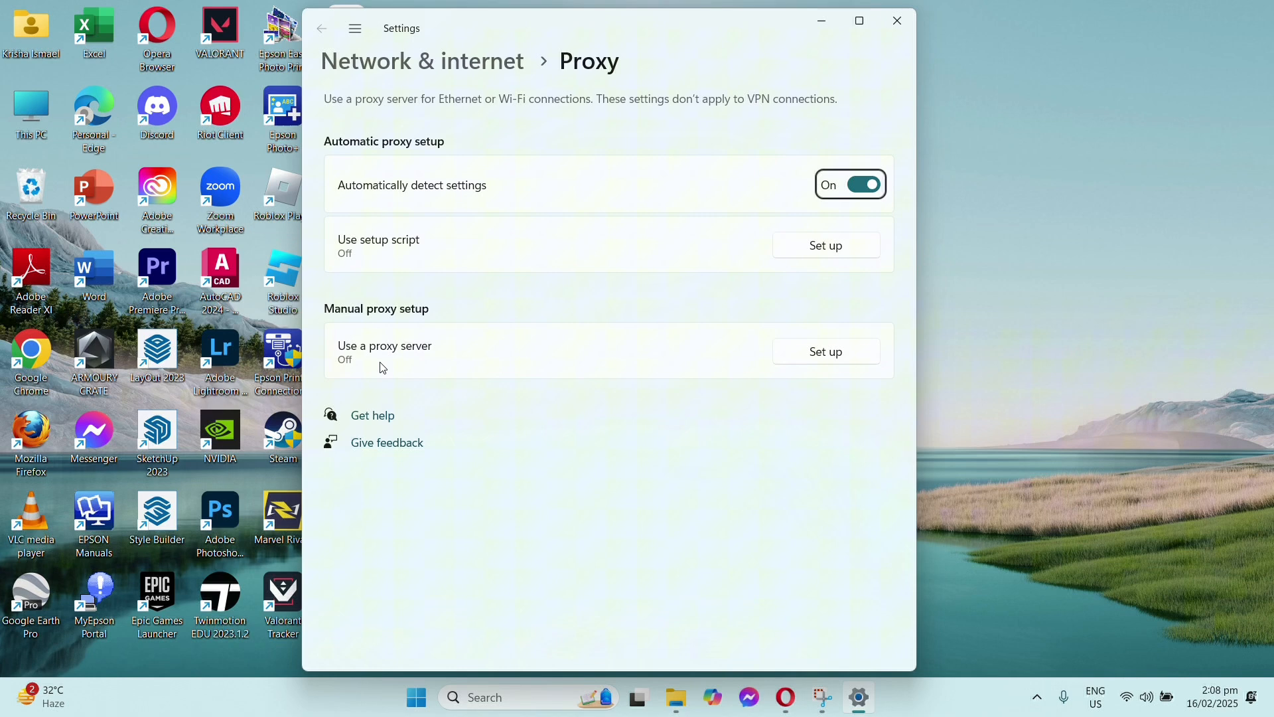
pyautogui.click(824, 350)
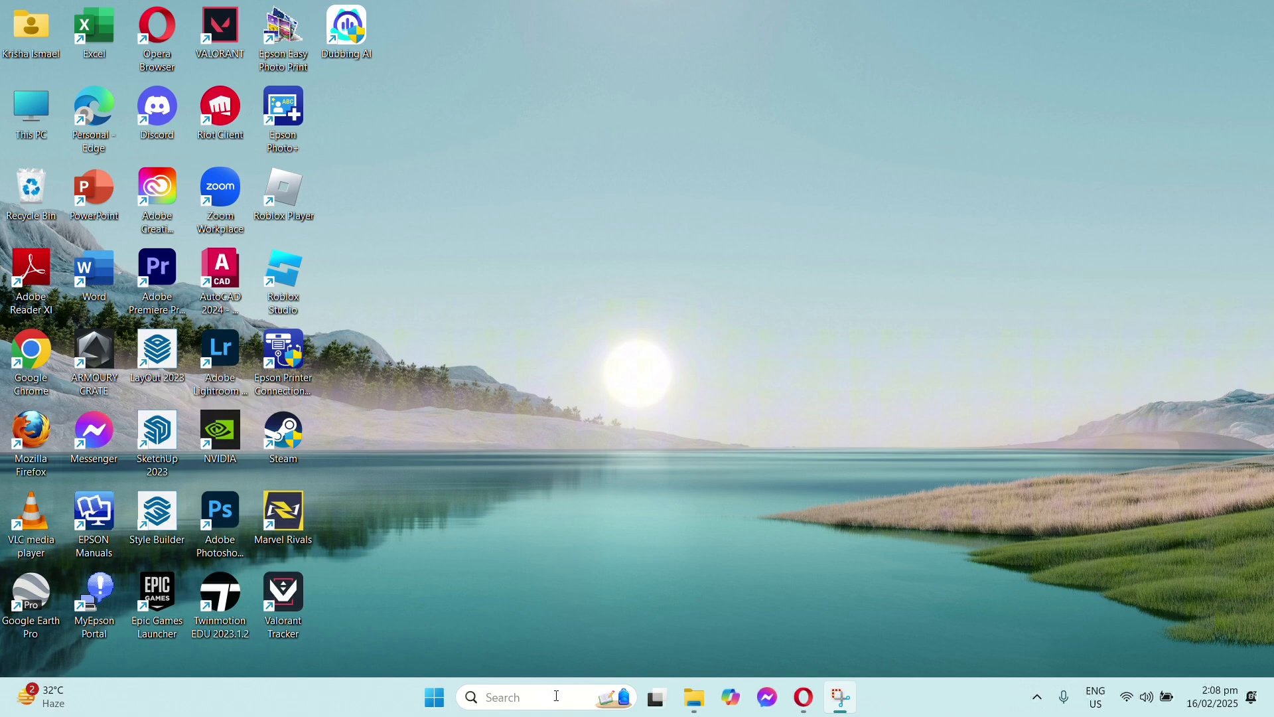
# Step: Launch Command Prompt as administrator from a Start search for 'cmd'
pyautogui.write('cmd')
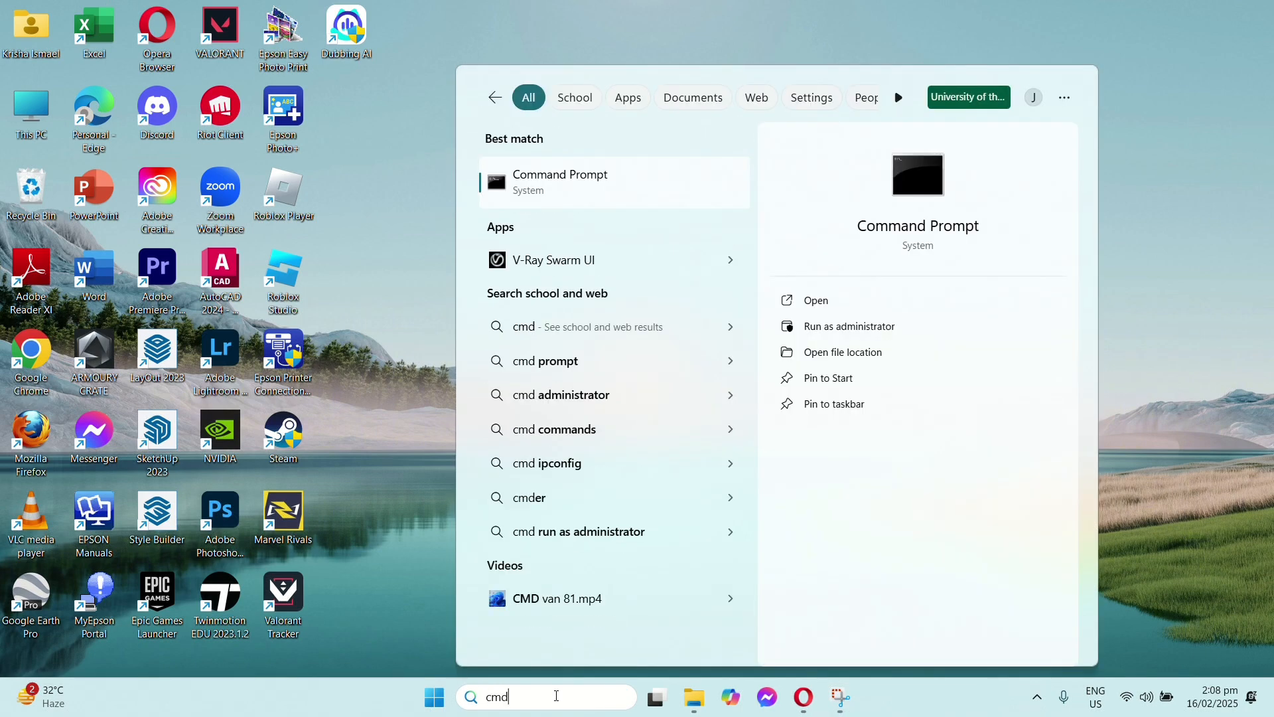
pyautogui.rightClick(560, 182)
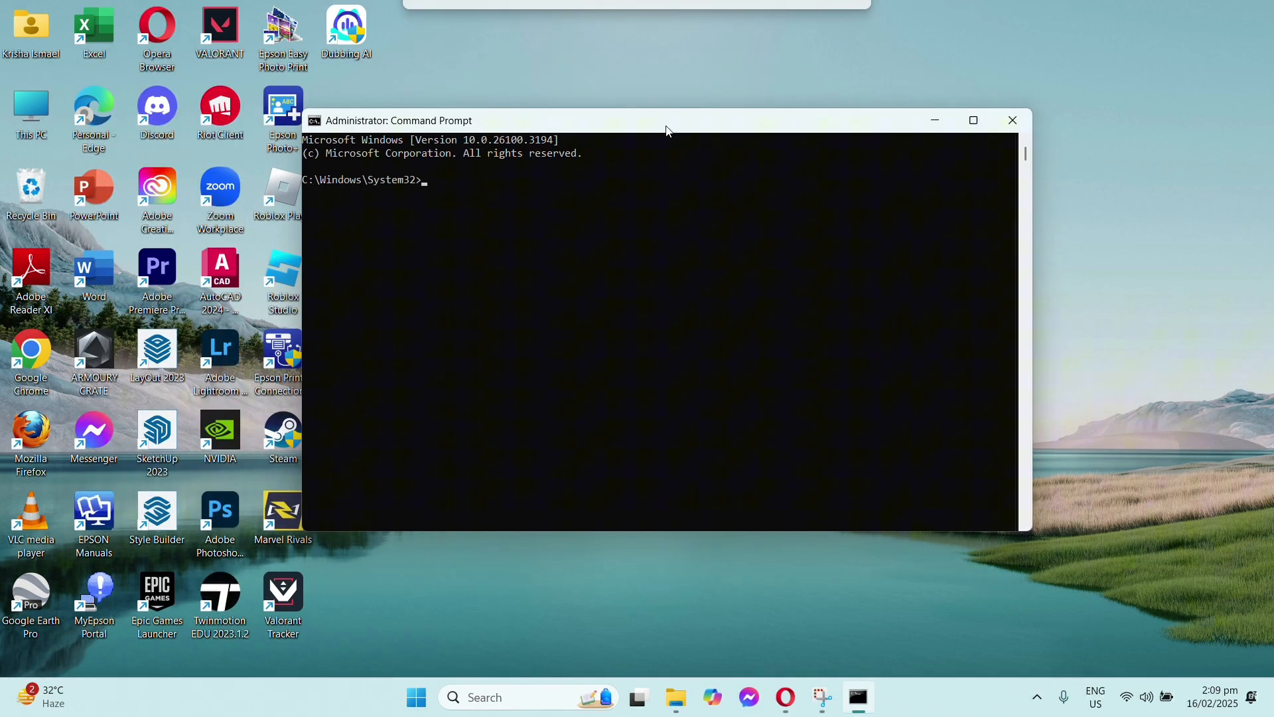
# Step: Run ipconfig /flushdns to clear the DNS resolver cache, then close the window
pyautogui.write('ip')
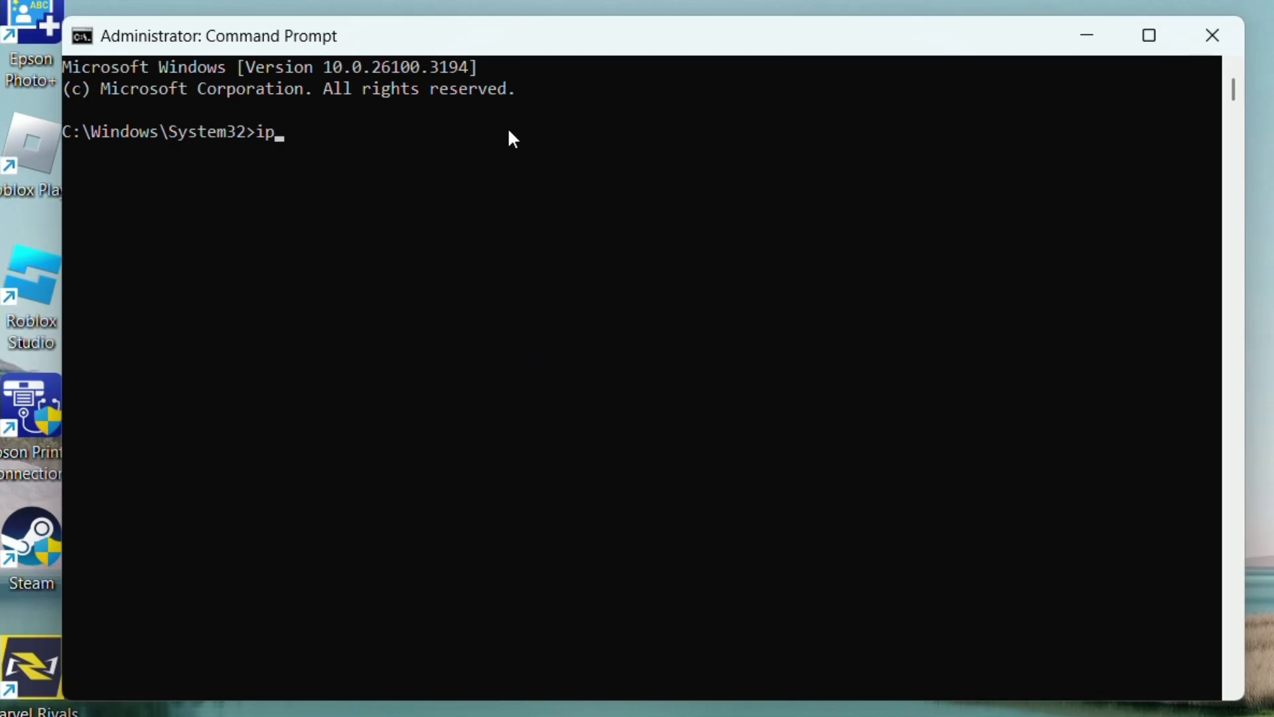
pyautogui.write('config /')
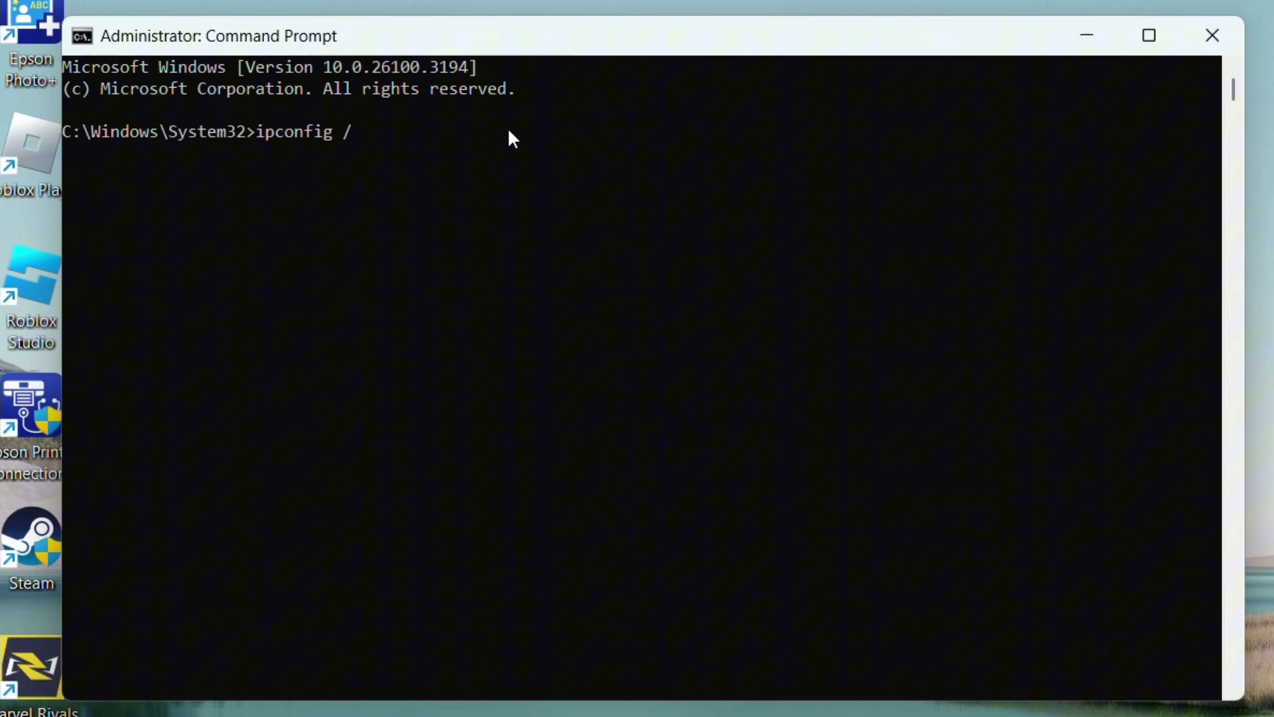
pyautogui.write('flushdns')
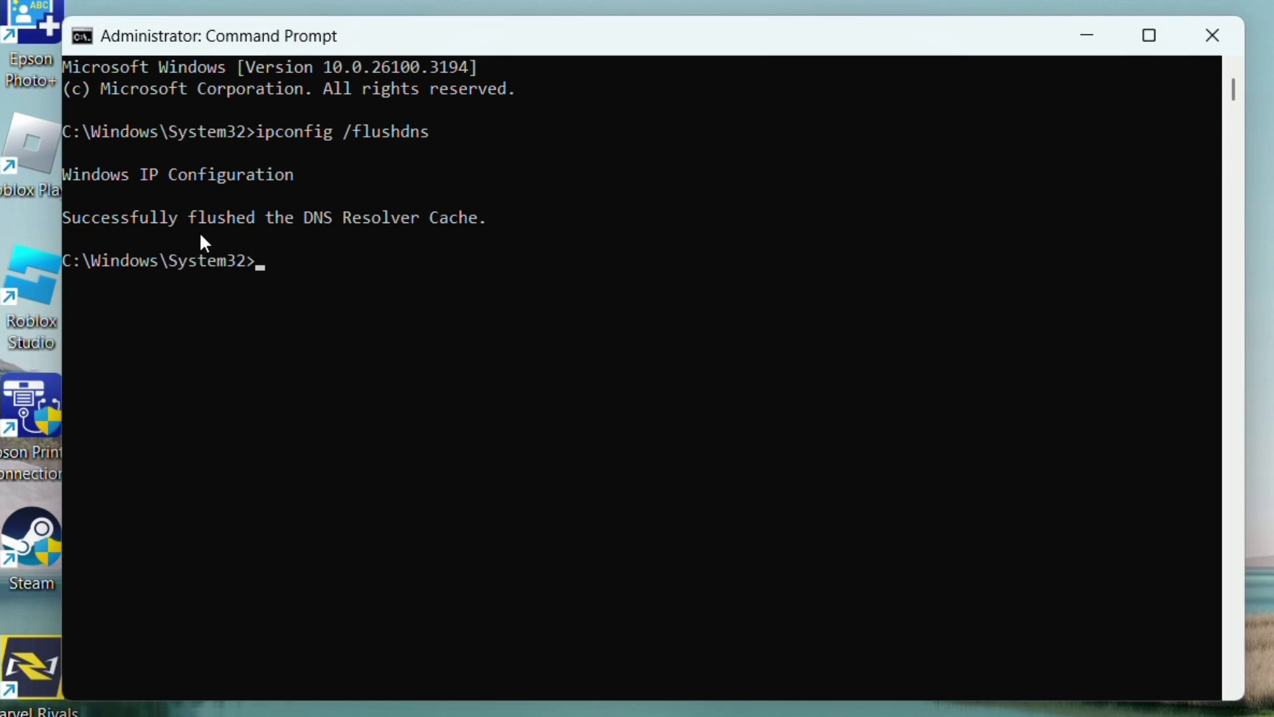
pyautogui.moveTo(1087, 130)
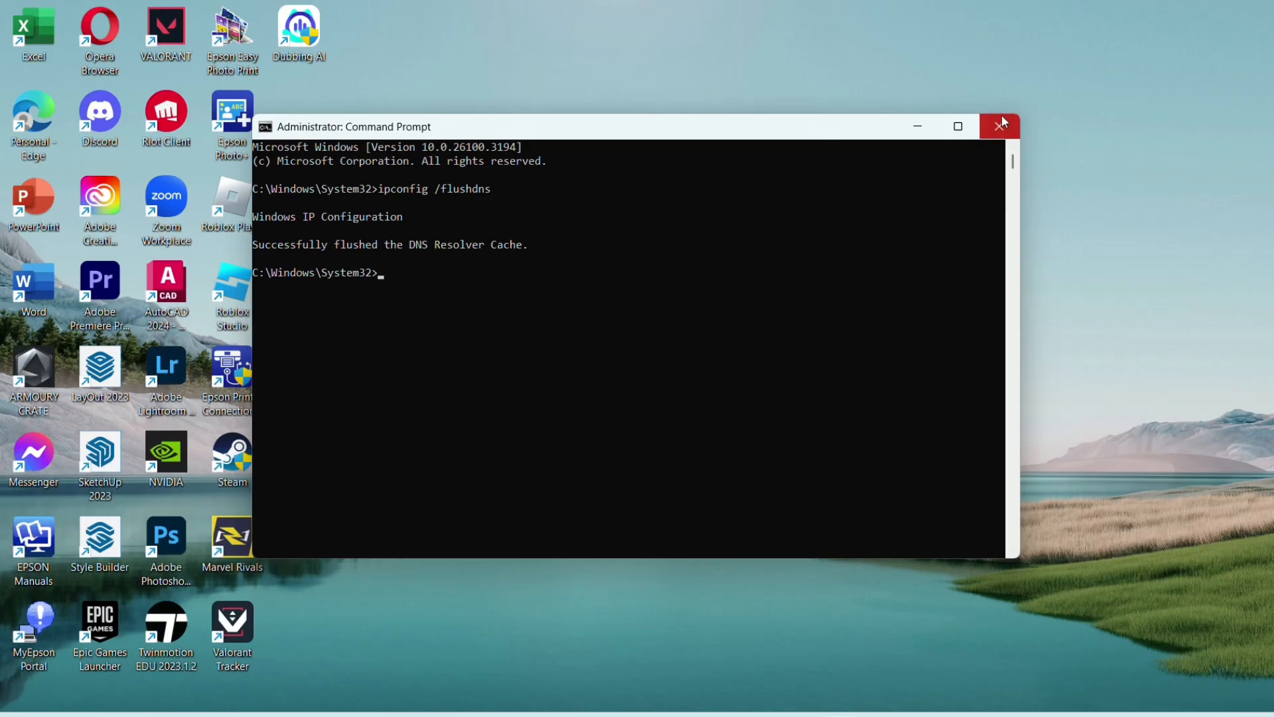
pyautogui.click(1002, 126)
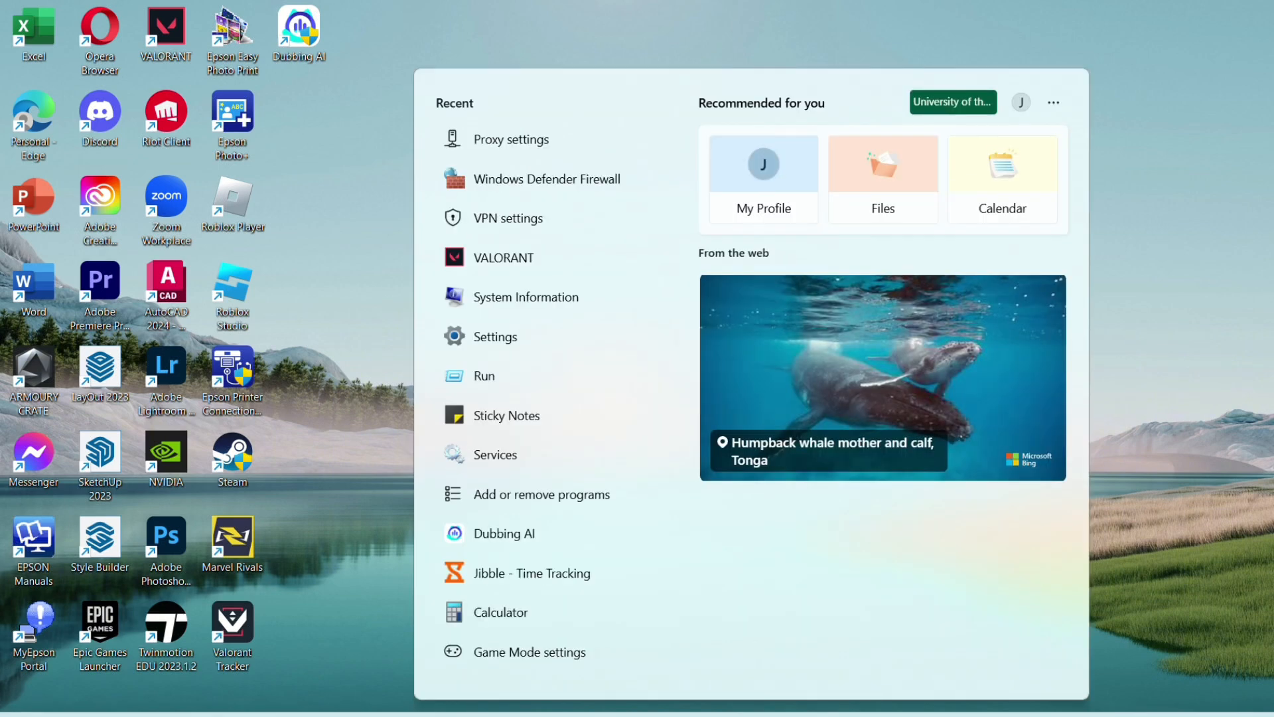
# Step: Search 'windows firewall' and bring up the Windows Defender Firewall control panel
pyautogui.write('windo')
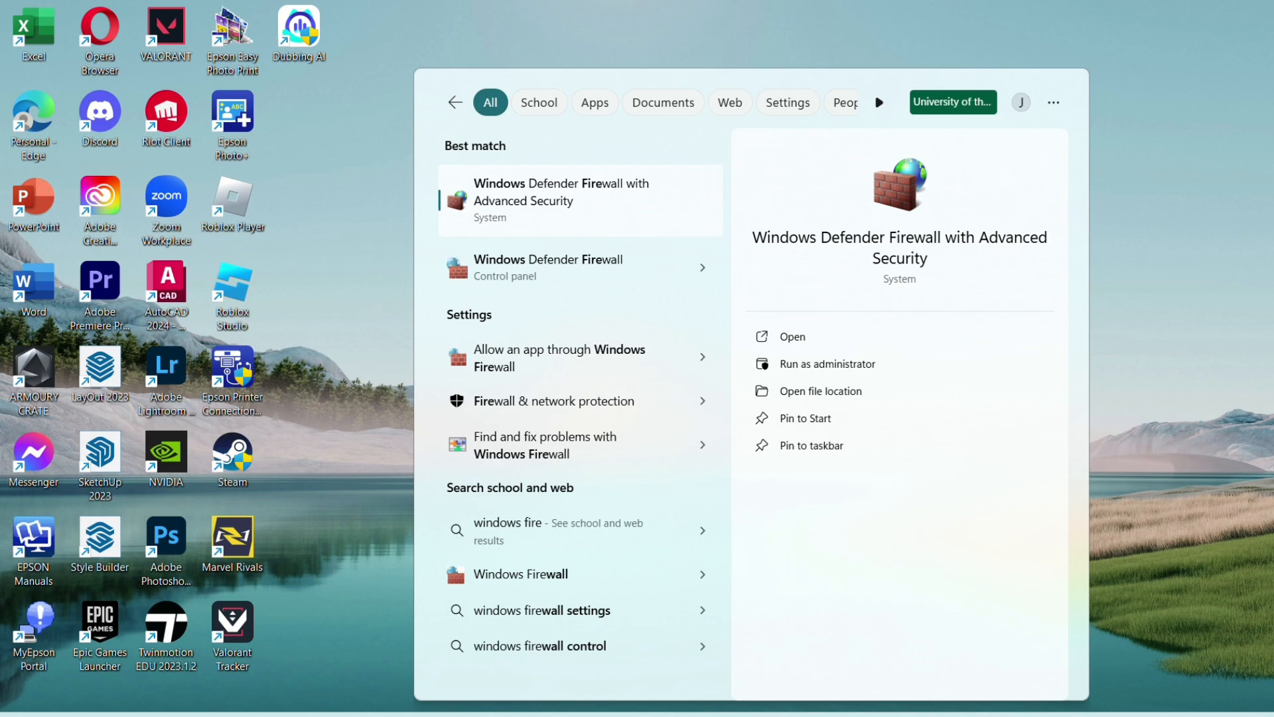
pyautogui.click(548, 267)
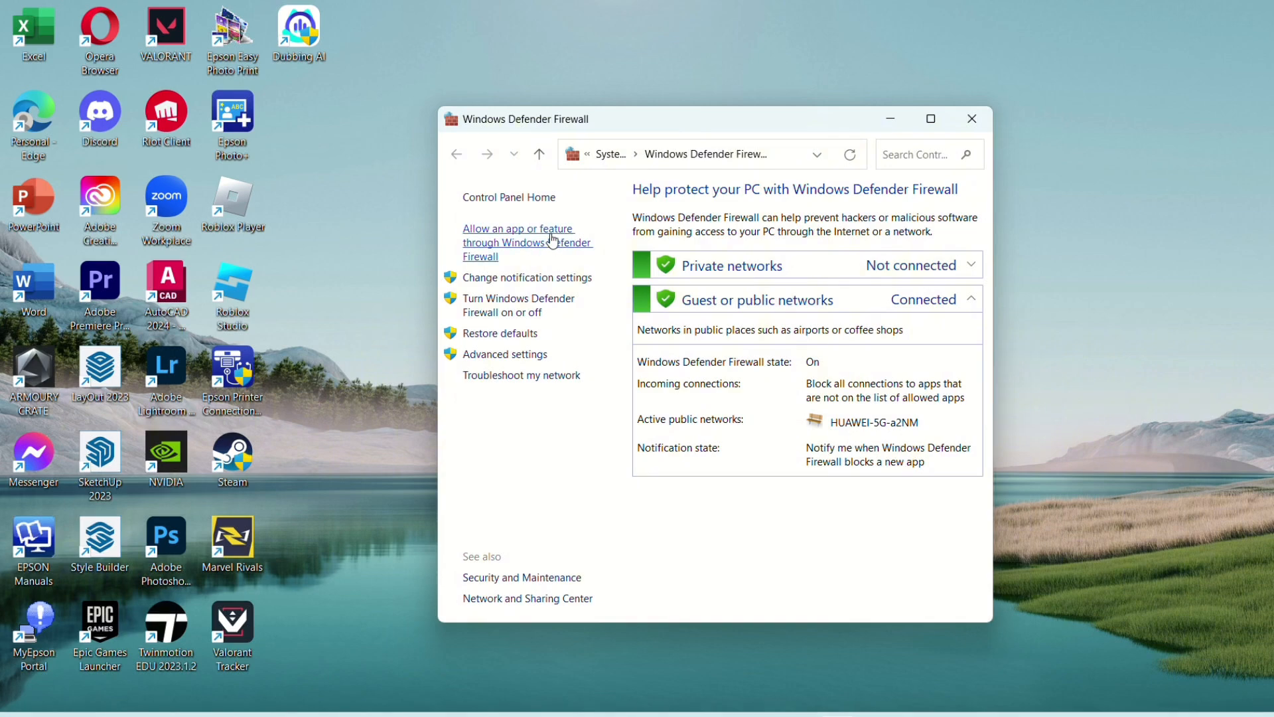
# Step: Show the apps allowed through the firewall and locate the Steam entry
pyautogui.click(518, 229)
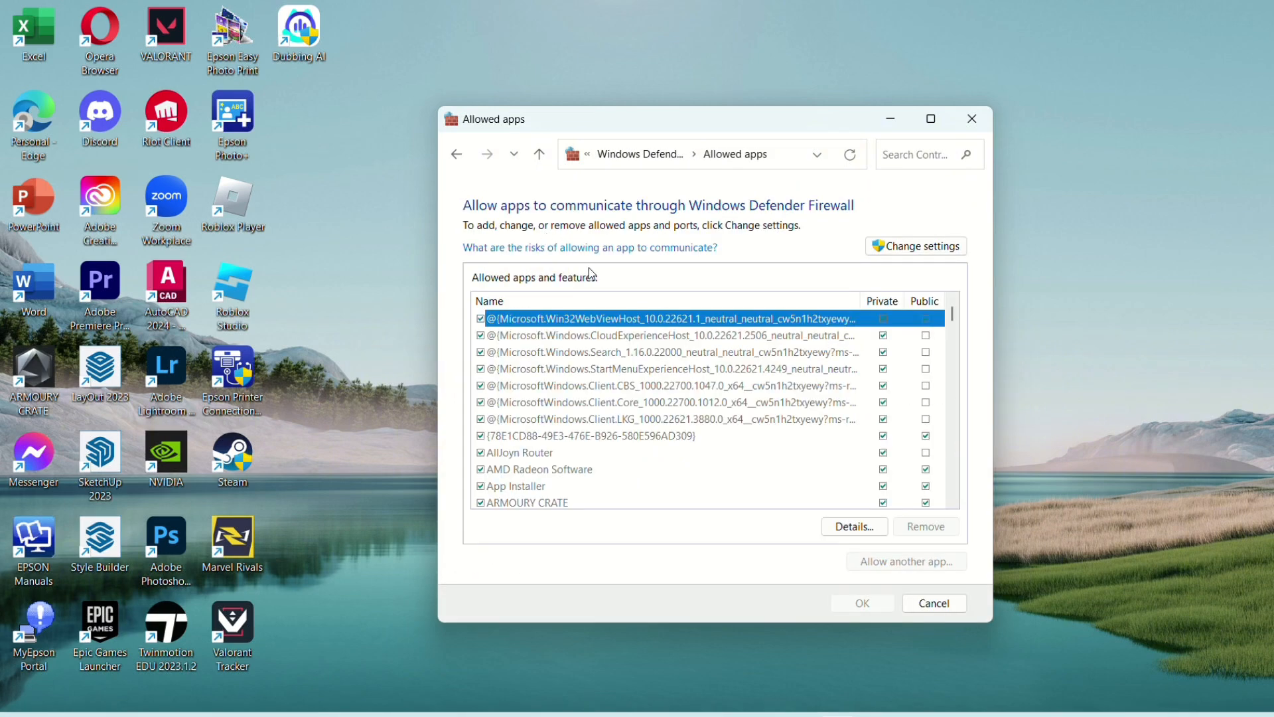
pyautogui.scroll(-3)
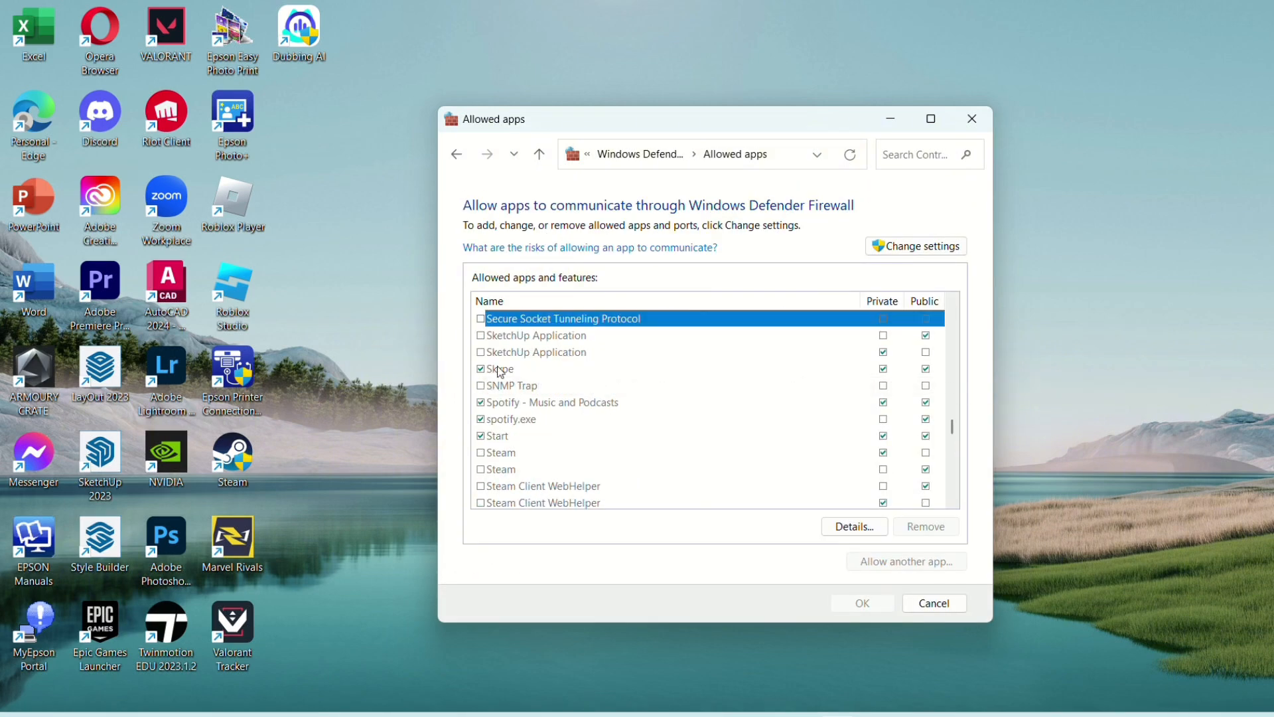
pyautogui.click(502, 453)
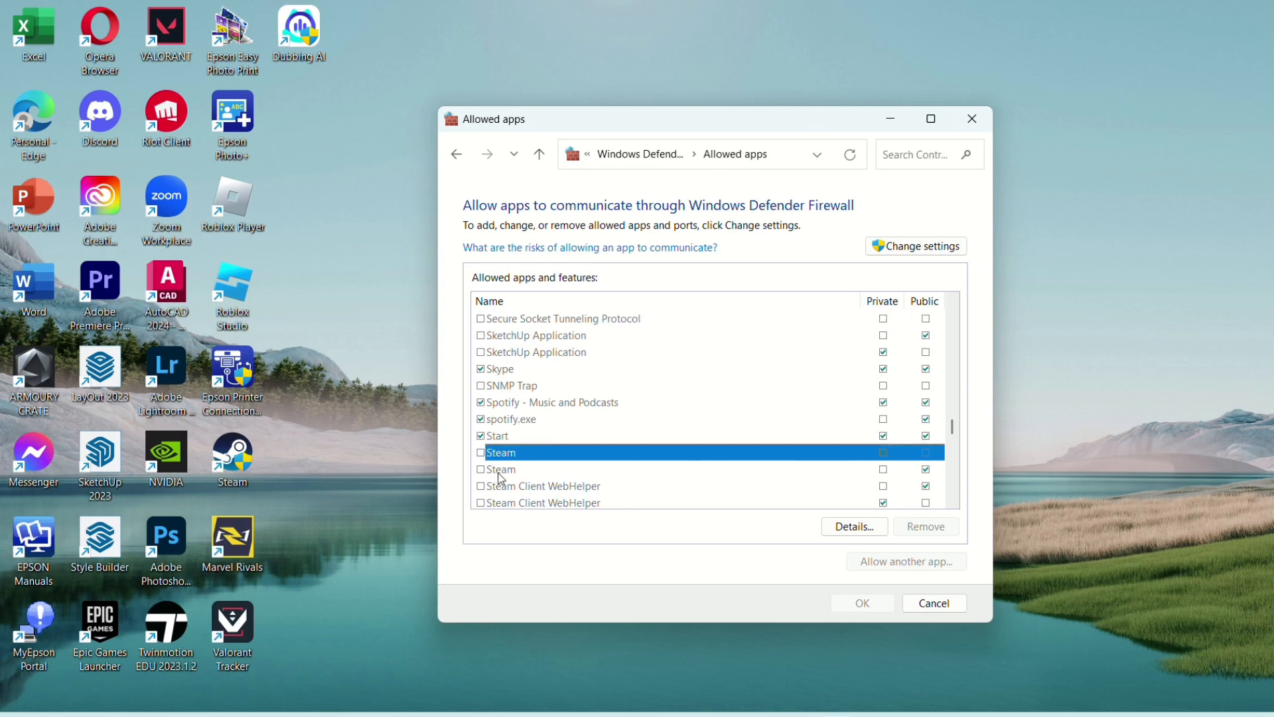
pyautogui.scroll(-3)
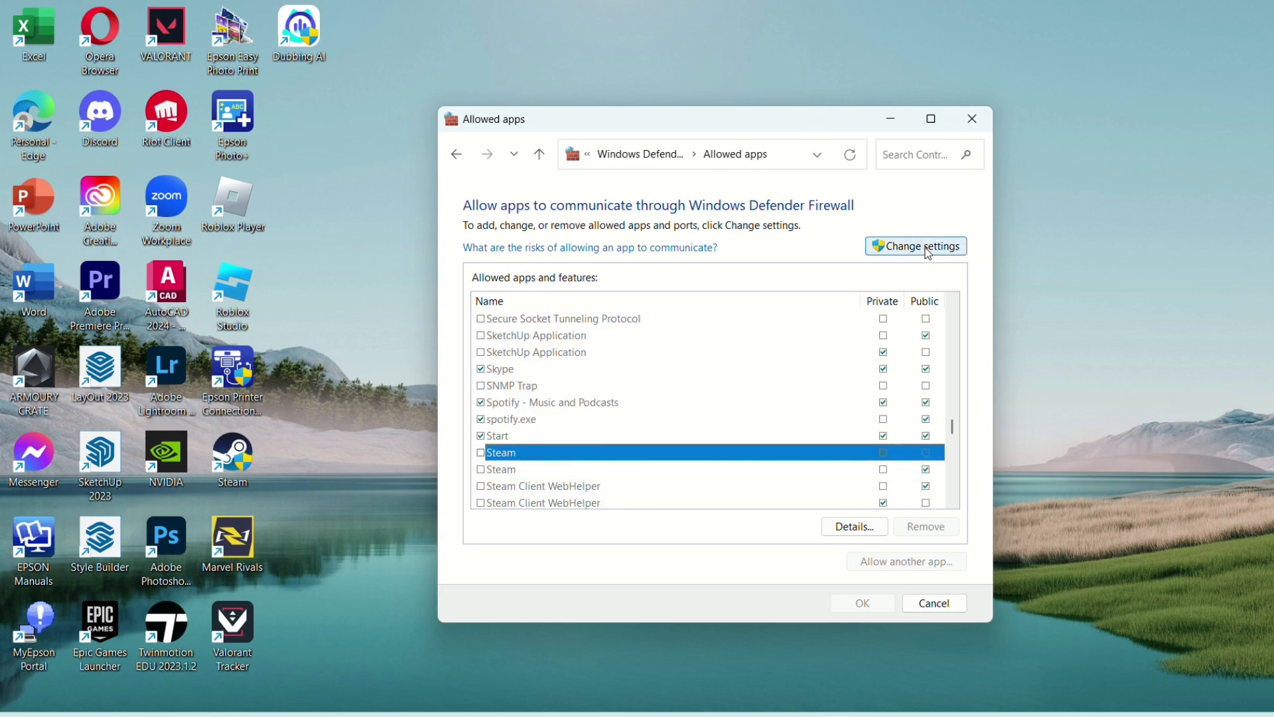
# Step: Unlock the list with Change settings and tick Private and Public for the Steam entries
pyautogui.click(914, 247)
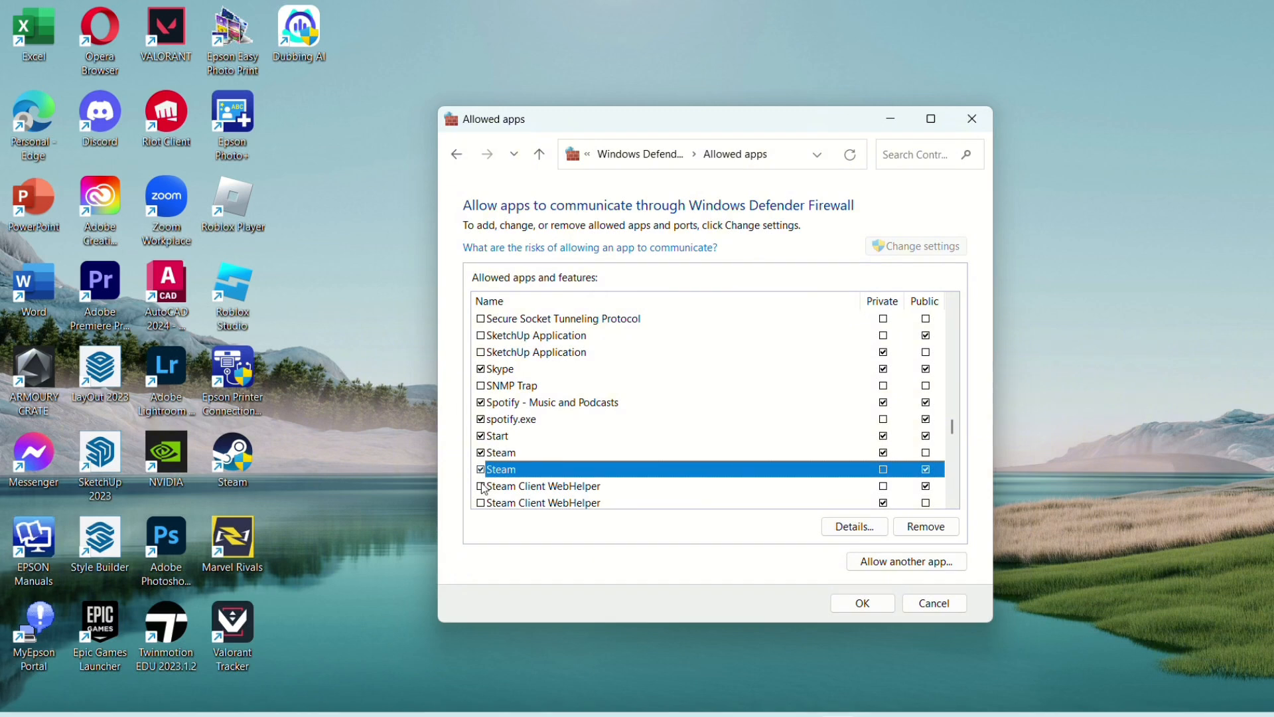
pyautogui.scroll(-3)
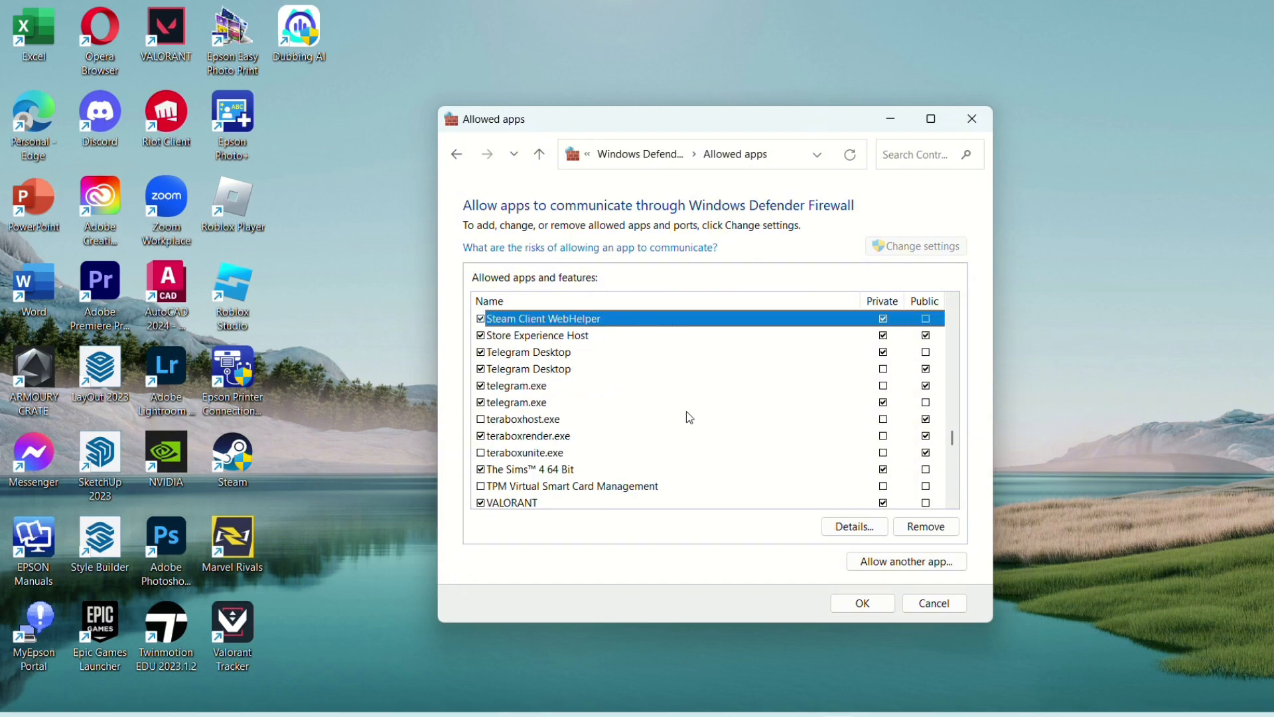
pyautogui.click(925, 317)
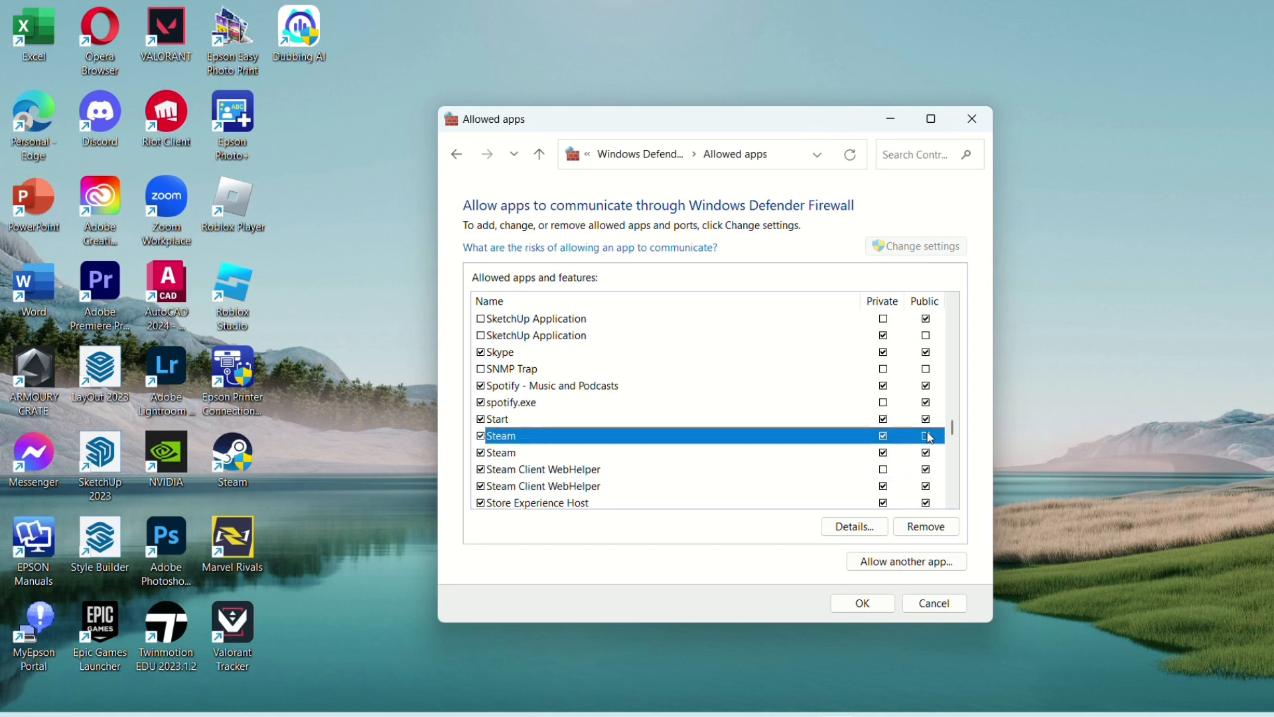
pyautogui.click(925, 435)
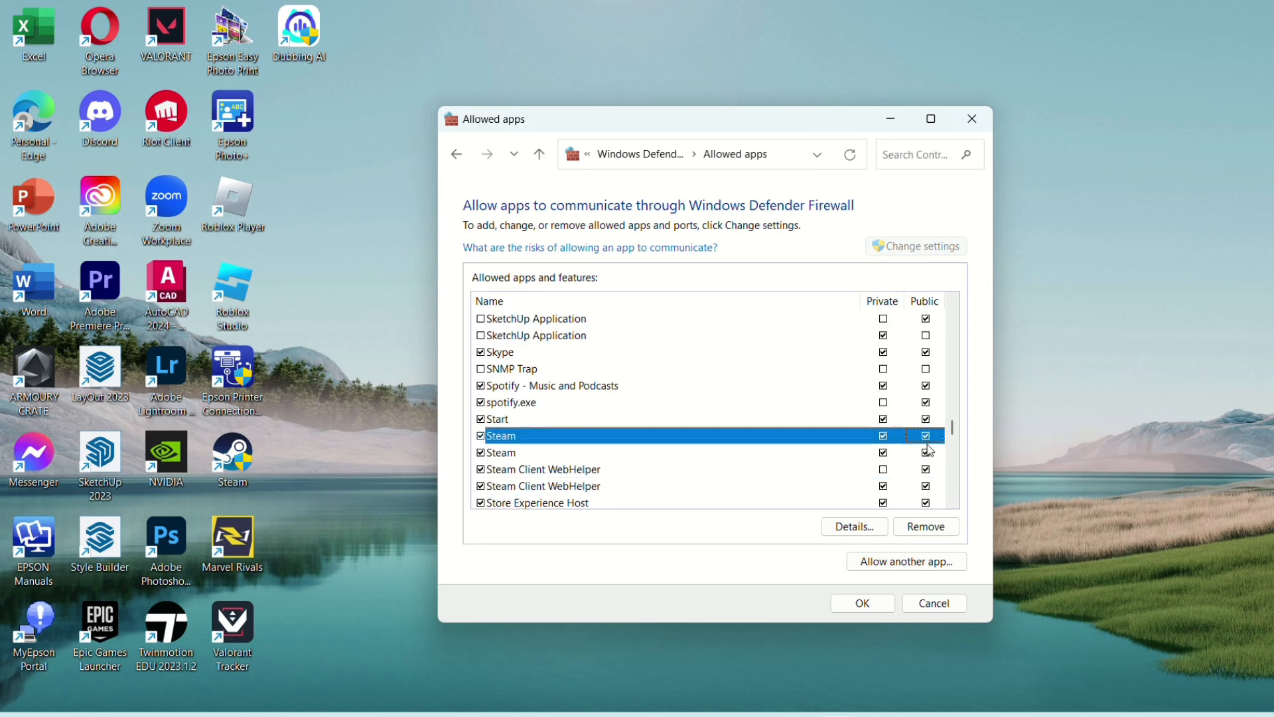